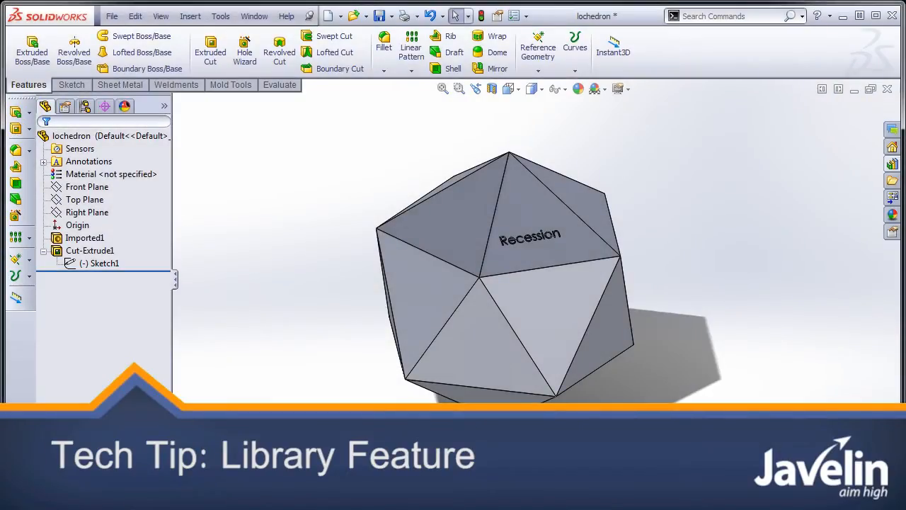
{"action": "mouse_move", "coordinate": [437, 156]}
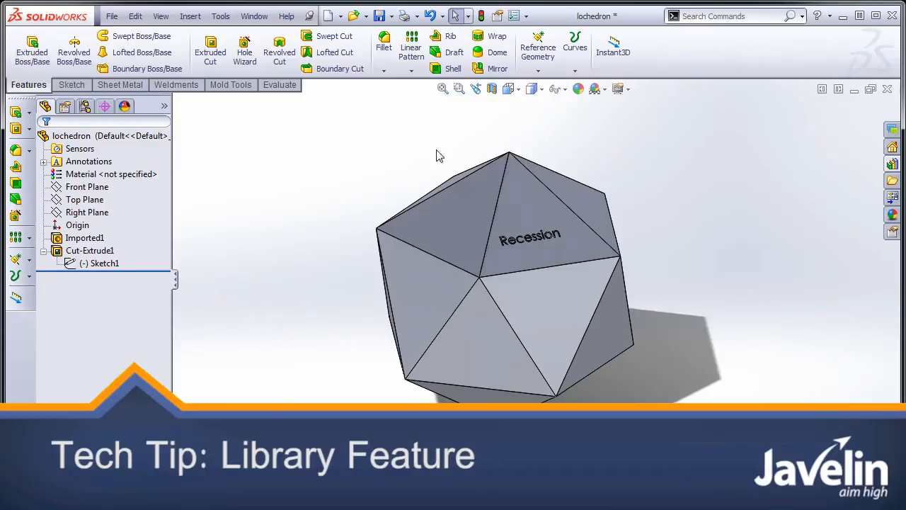
{"action": "mouse_move", "coordinate": [283, 214]}
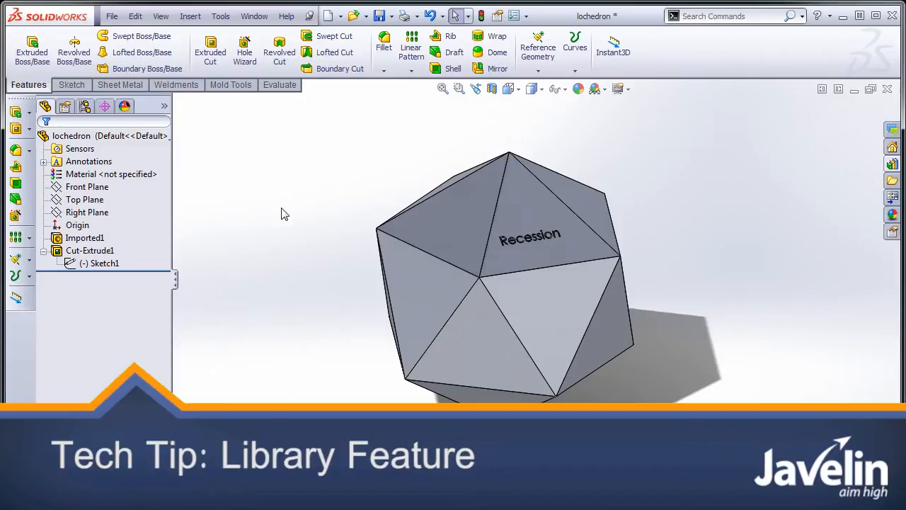
Dismiss the rebuild error report left over from the previous model
{"action": "left_click", "coordinate": [89, 251]}
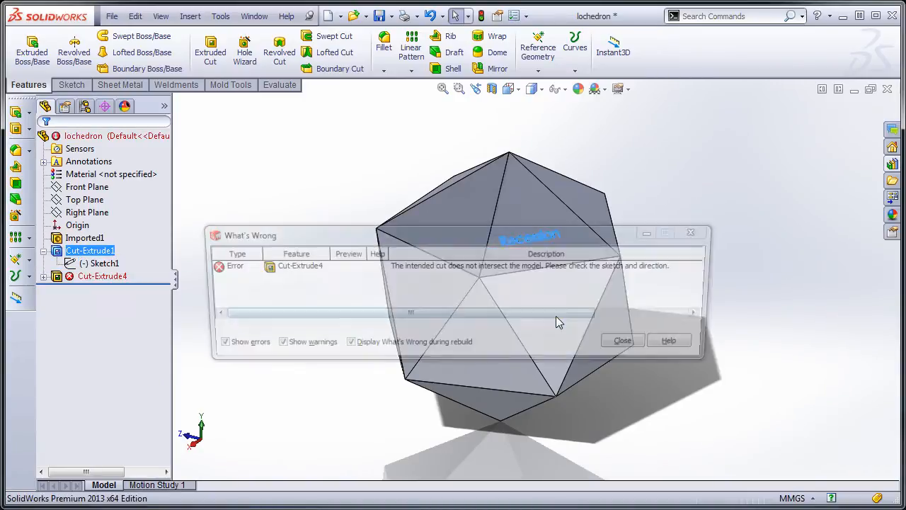
{"action": "left_click", "coordinate": [621, 340]}
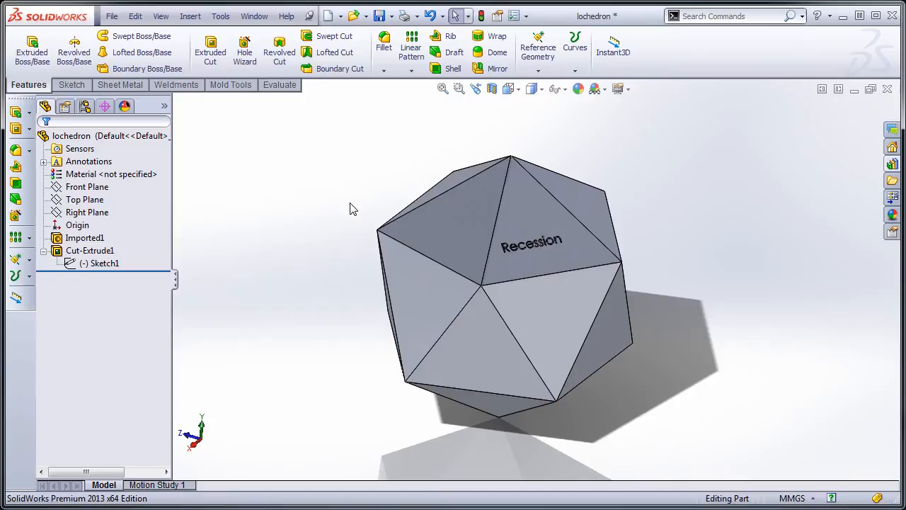
Save a new blank part as library feature part 'Jim' in the design library's features folder
{"action": "left_click", "coordinate": [111, 16]}
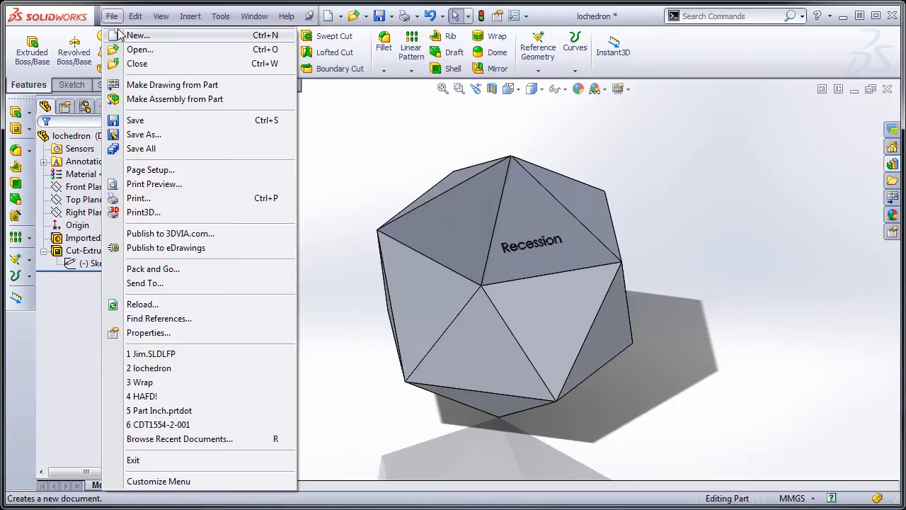
{"action": "left_click", "coordinate": [137, 35]}
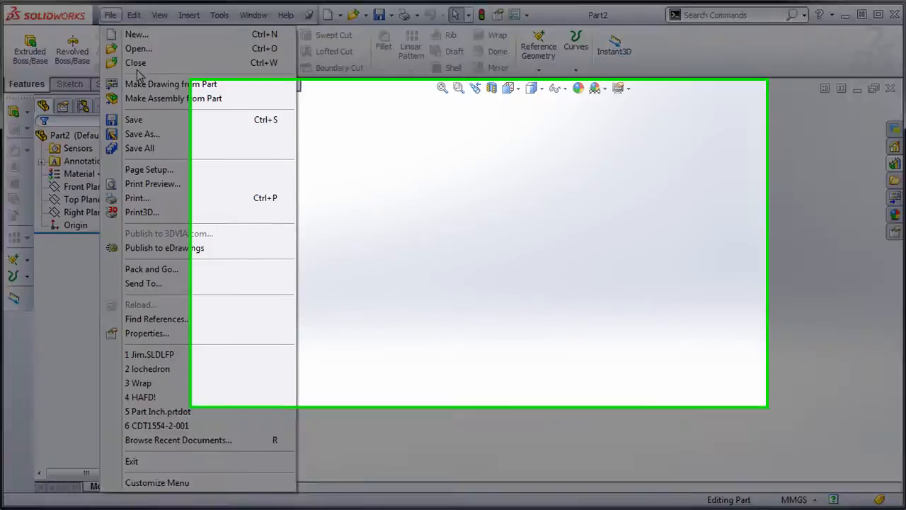
{"action": "left_click", "coordinate": [143, 134]}
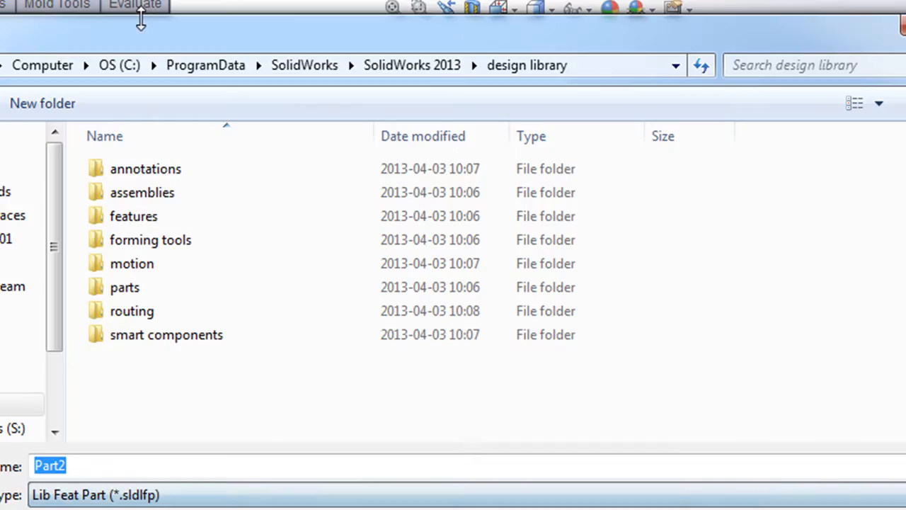
{"action": "mouse_move", "coordinate": [444, 65]}
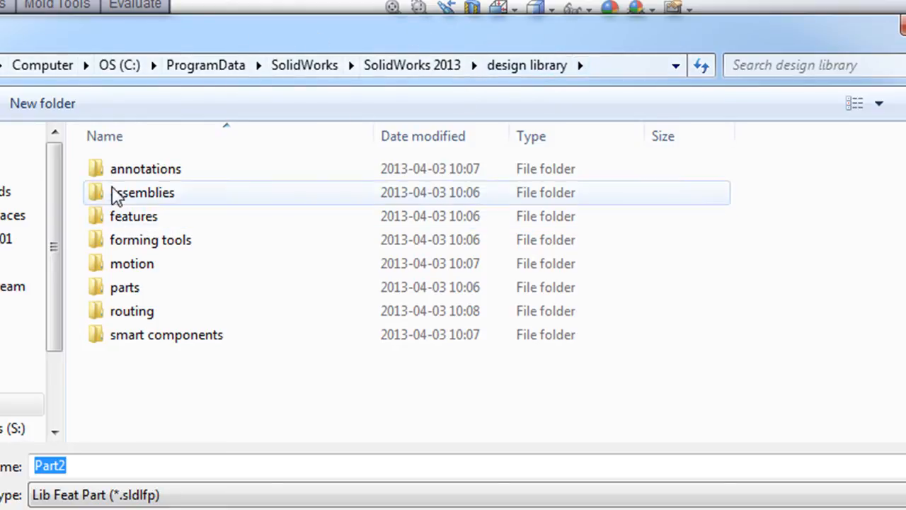
{"action": "double_click", "coordinate": [134, 216]}
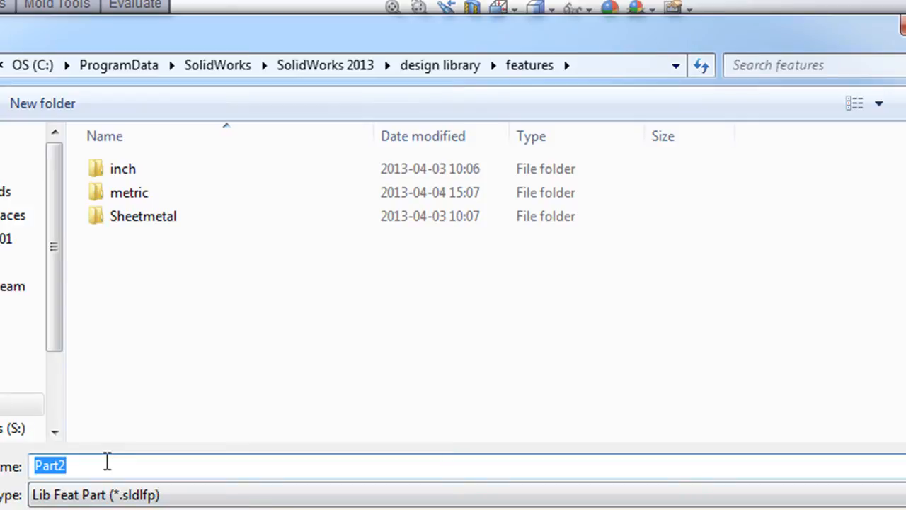
{"action": "type", "text": "Jim"}
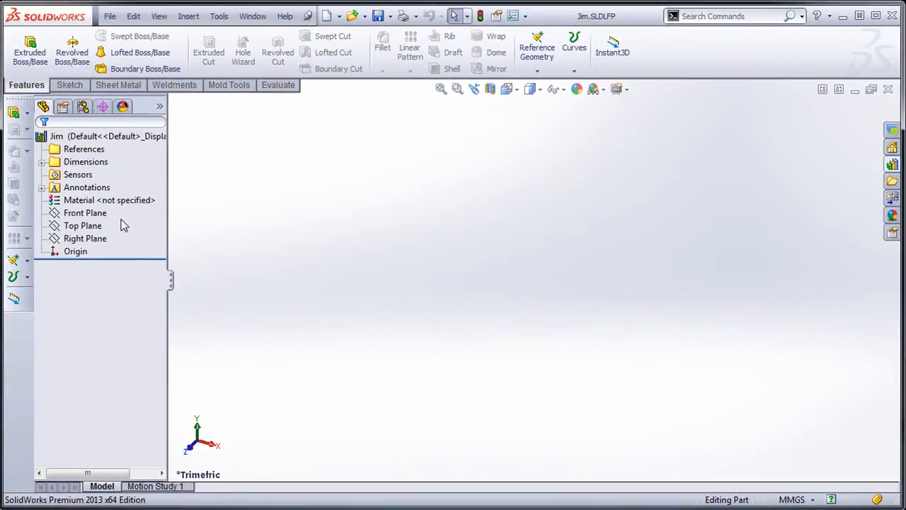
Sketch a triangle on the Front Plane with its 50 mm top edge centred on the origin
{"action": "left_click", "coordinate": [85, 212]}
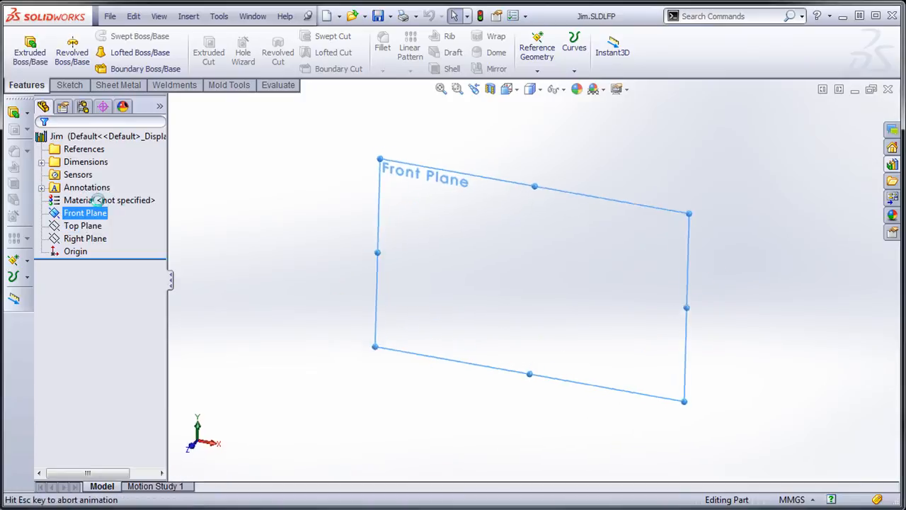
{"action": "left_click", "coordinate": [70, 84]}
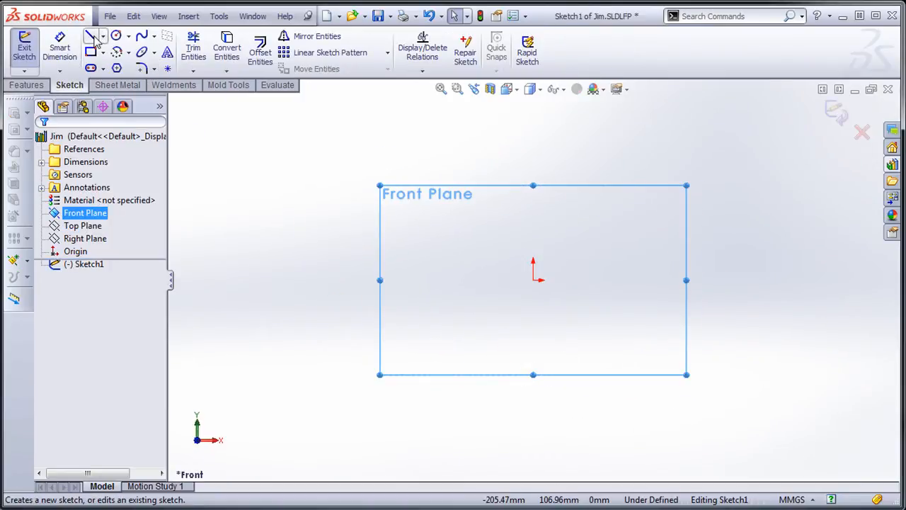
{"action": "left_click", "coordinate": [91, 37]}
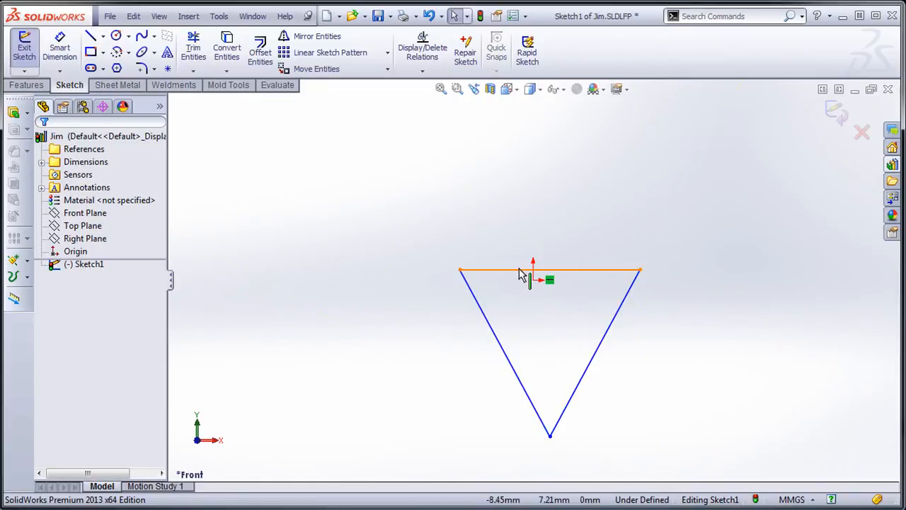
{"action": "left_click", "coordinate": [533, 279]}
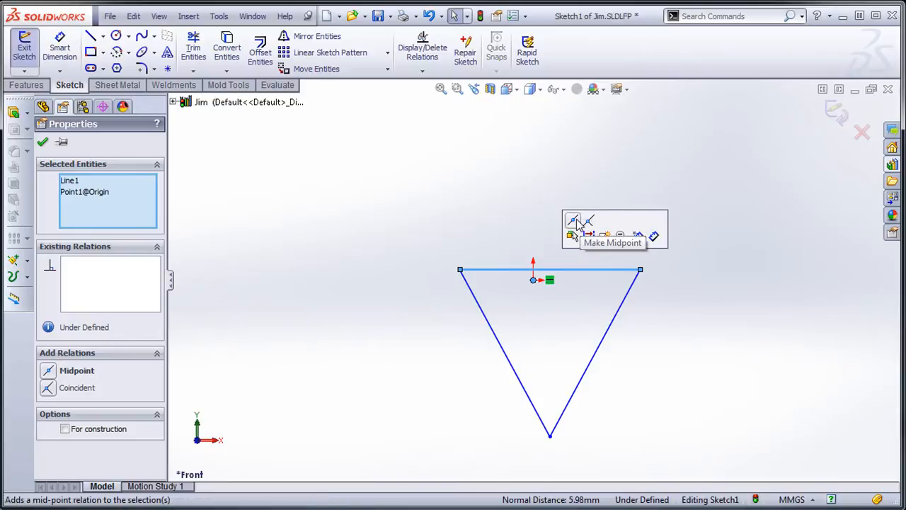
{"action": "left_click", "coordinate": [42, 142]}
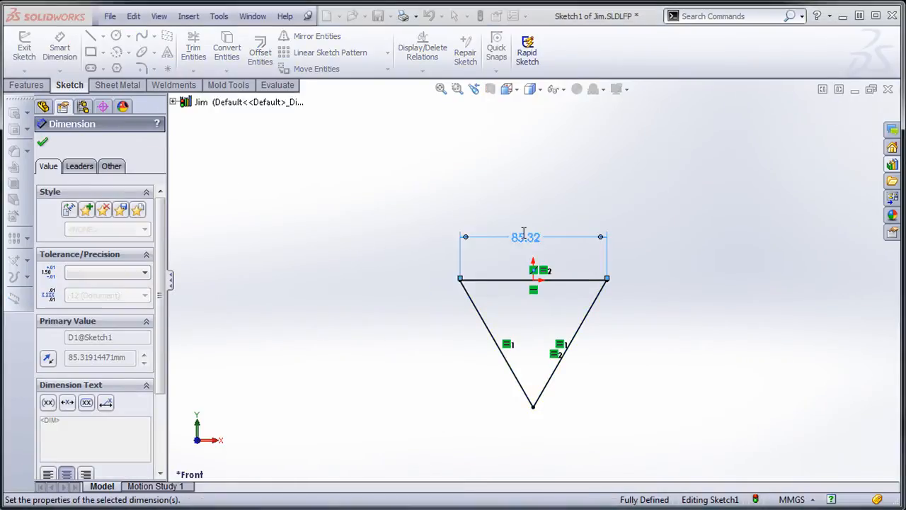
{"action": "left_click", "coordinate": [42, 141]}
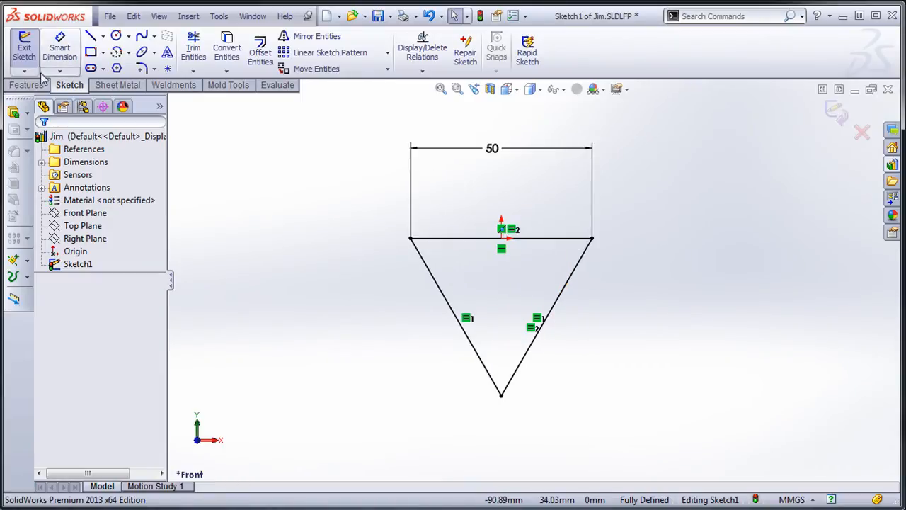
Extrude the triangle into a 5 mm thick plate (Boss-Extrude1)
{"action": "left_click", "coordinate": [14, 114]}
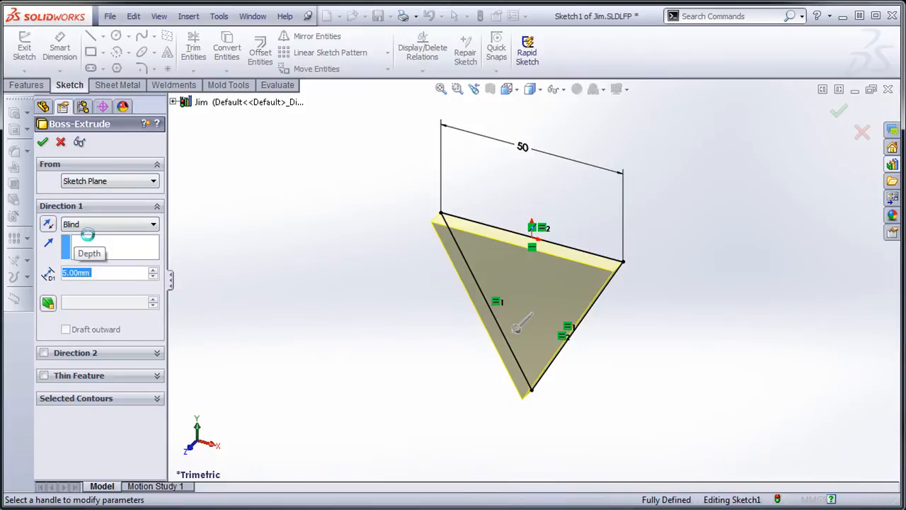
{"action": "left_click", "coordinate": [42, 142]}
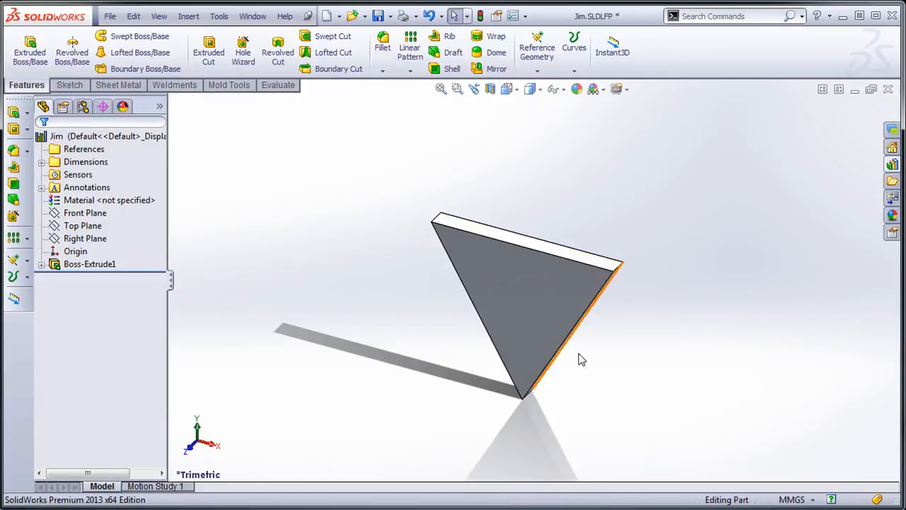
On the plate face, draw a vertical centerline from the top edge midpoint to the horizontal centerline's midpoint
{"action": "left_click", "coordinate": [528, 304]}
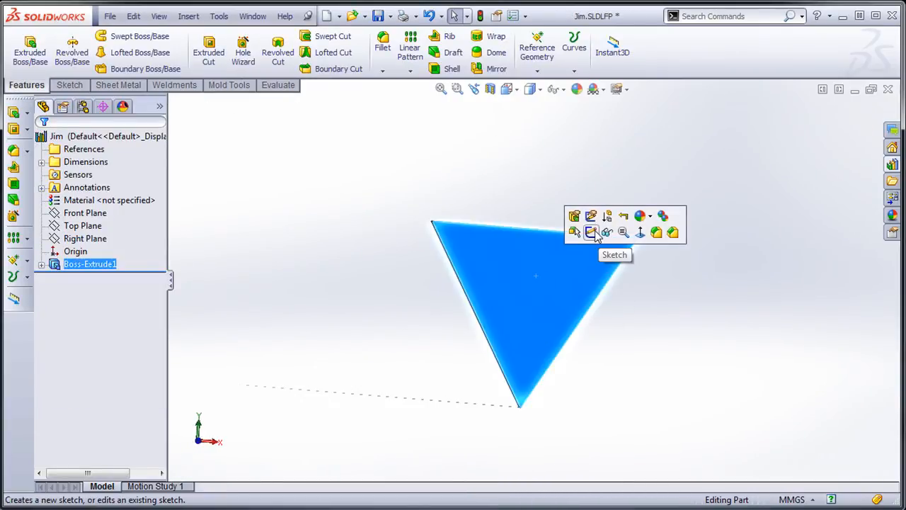
{"action": "left_click", "coordinate": [591, 232]}
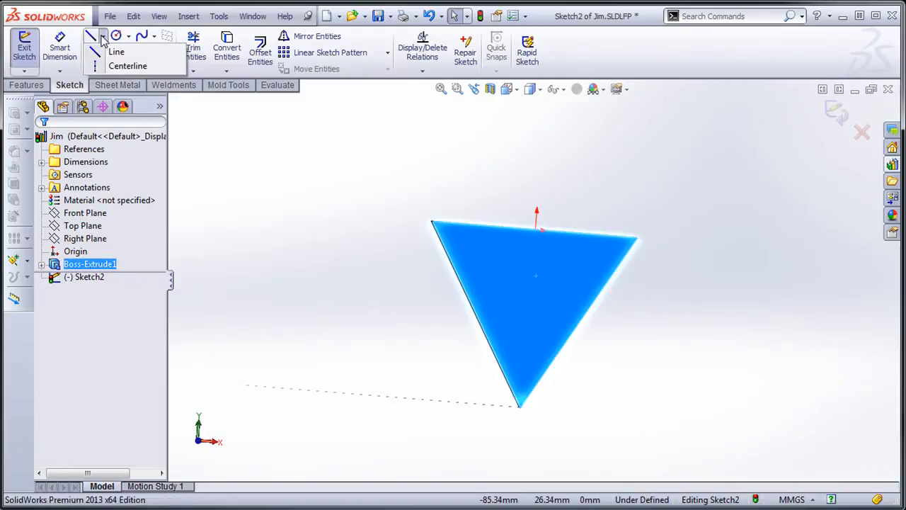
{"action": "left_click", "coordinate": [115, 51]}
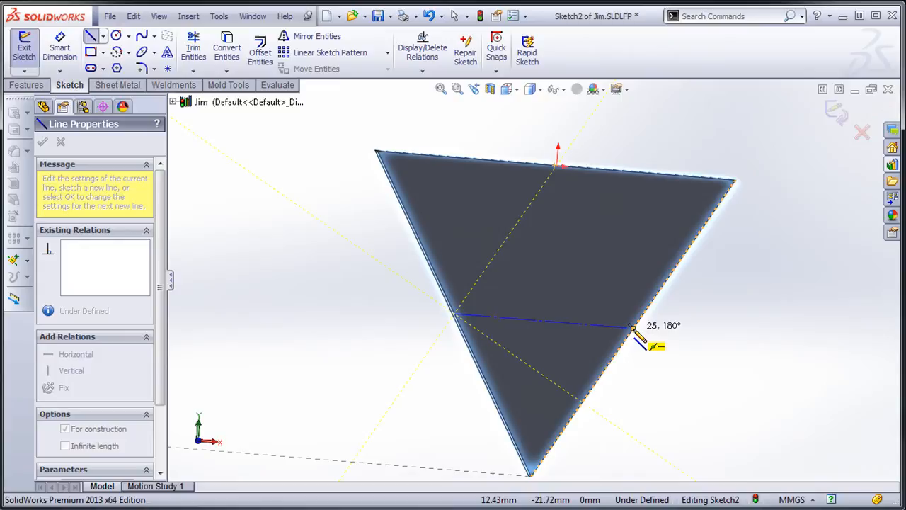
{"action": "left_click", "coordinate": [42, 142]}
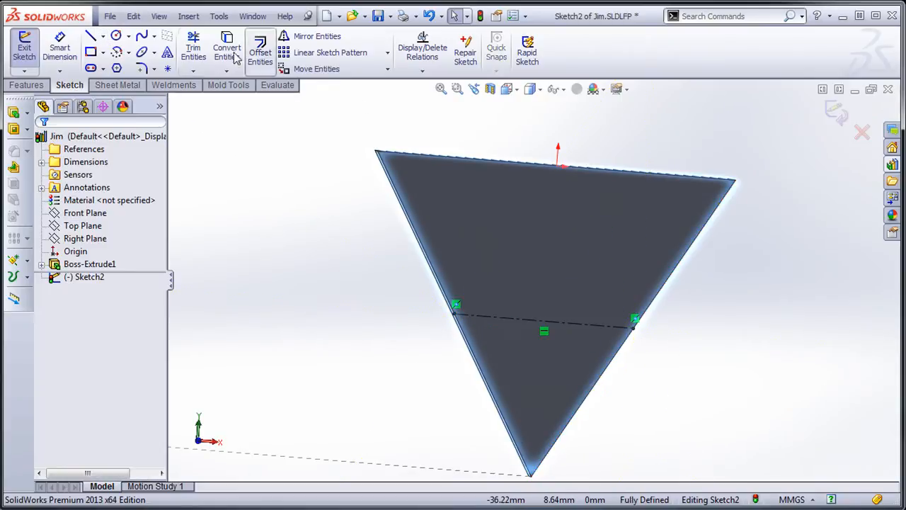
{"action": "left_click", "coordinate": [90, 35]}
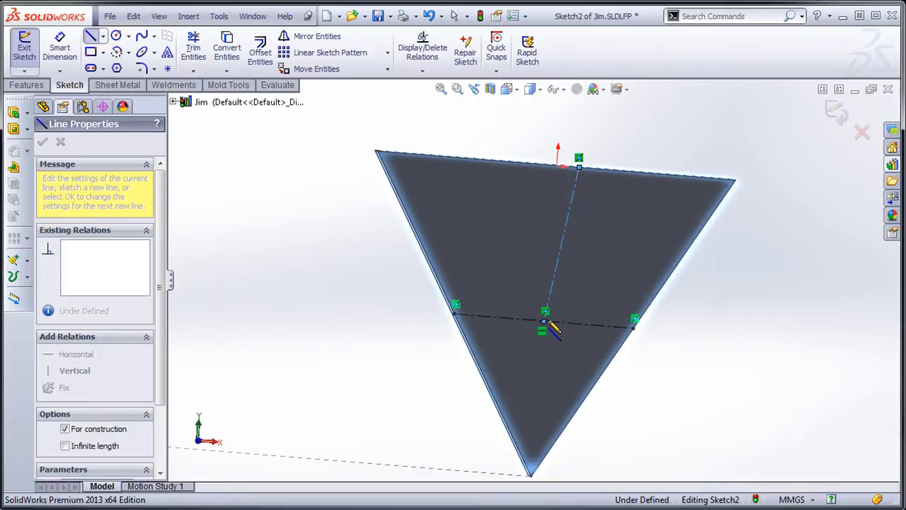
{"action": "left_click", "coordinate": [42, 142]}
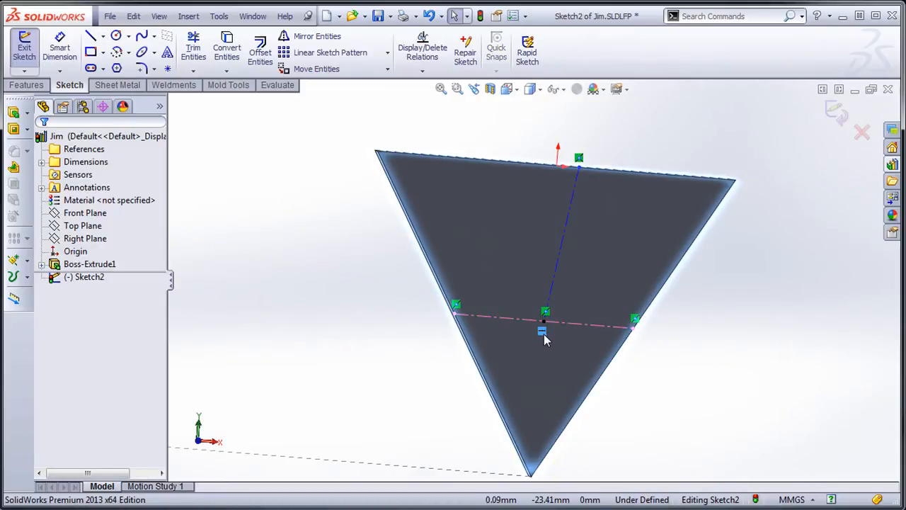
{"action": "left_click", "coordinate": [579, 169]}
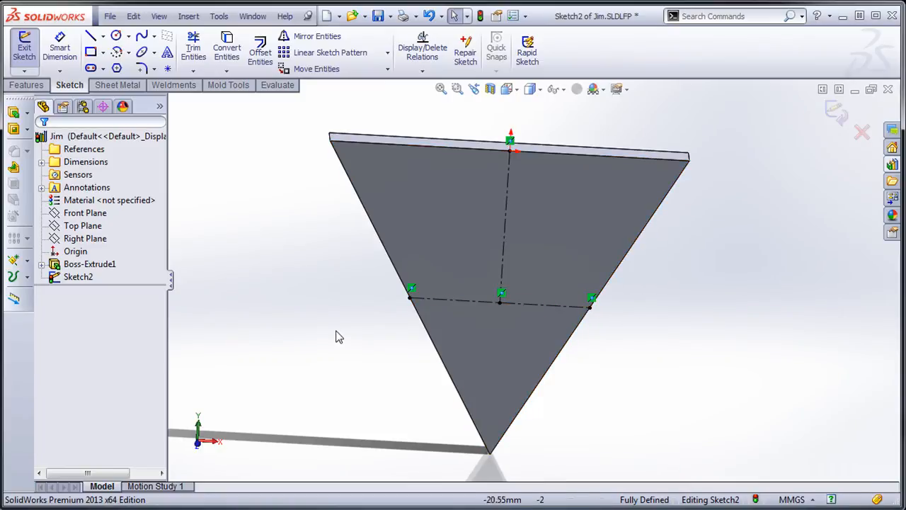
Place sketch text 'Anything' along the horizontal construction line
{"action": "left_click", "coordinate": [499, 299]}
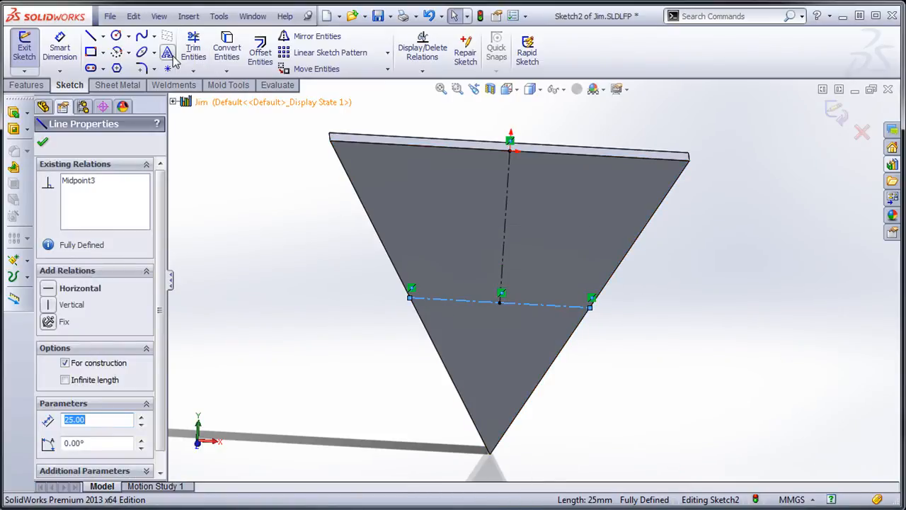
{"action": "left_click", "coordinate": [168, 53]}
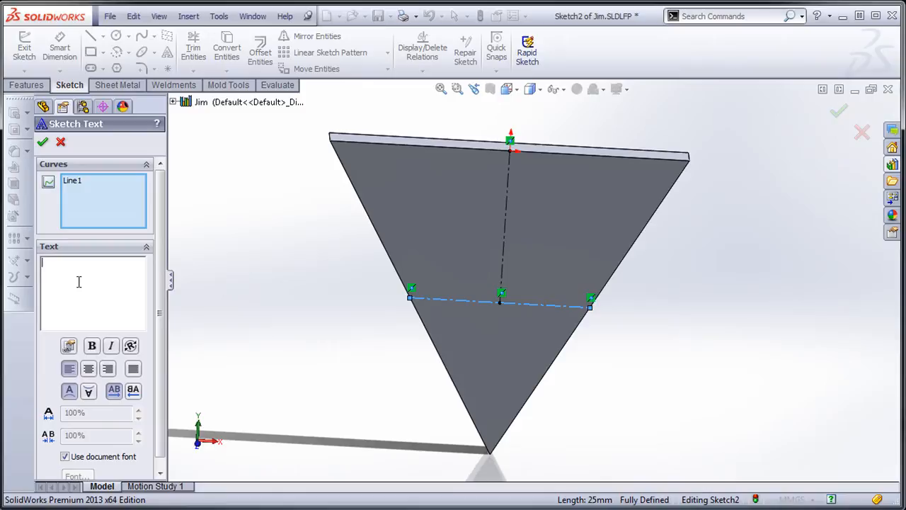
{"action": "type", "text": "Anything"}
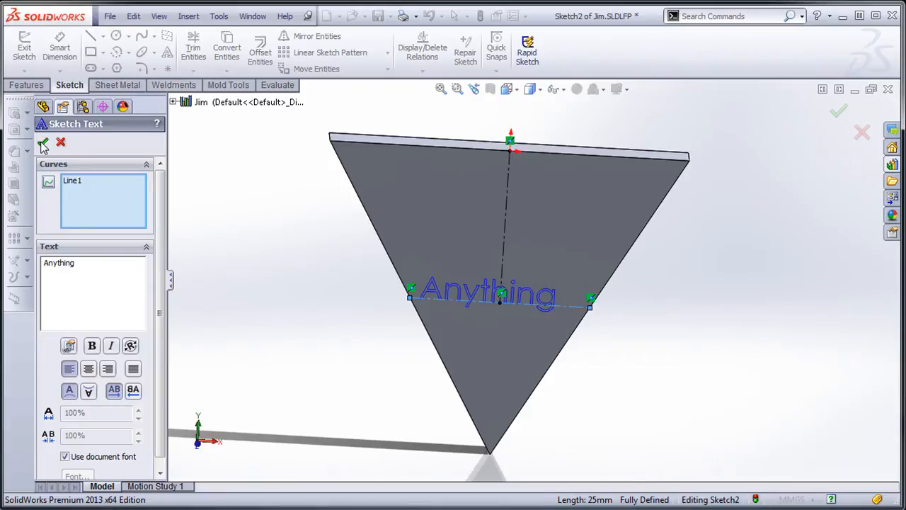
{"action": "left_click", "coordinate": [43, 142]}
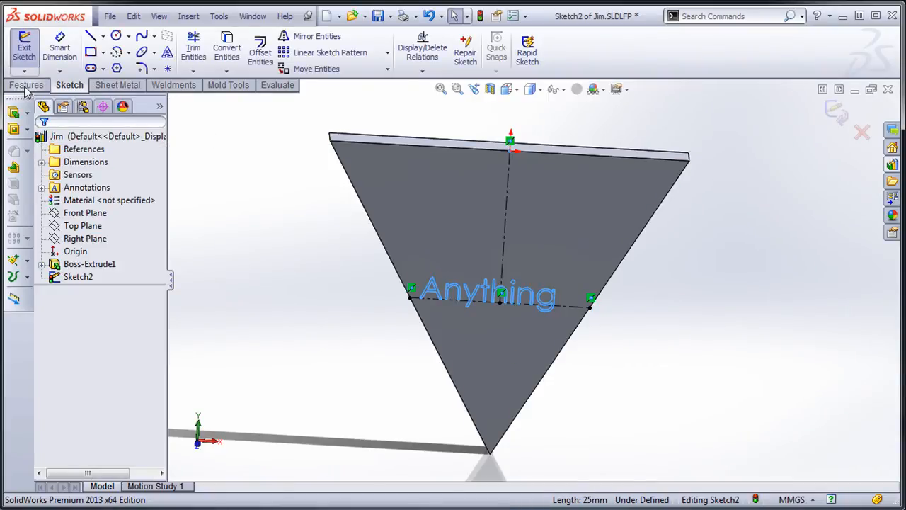
Cut the 'Anything' text 0.5 deep into the plate face (Cut-Extrude1)
{"action": "left_click", "coordinate": [209, 49]}
{"action": "type", "text": ".5"}
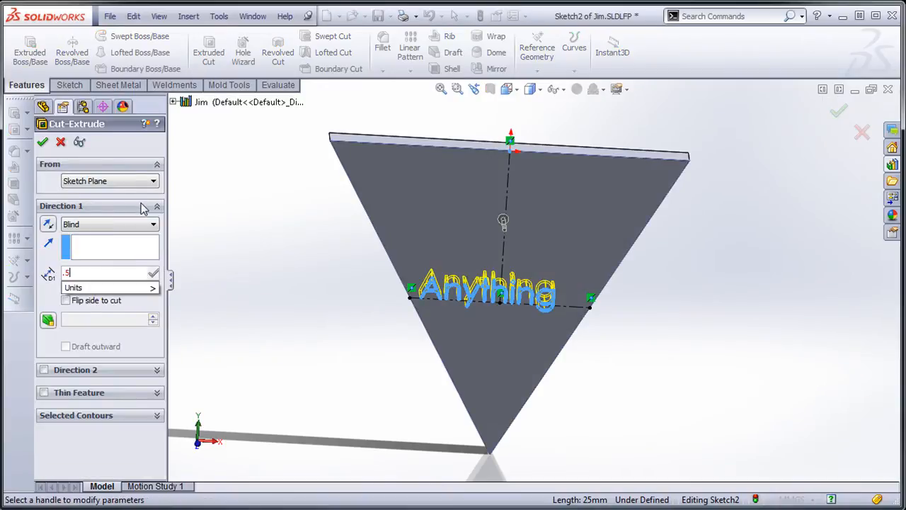
{"action": "left_click", "coordinate": [43, 141]}
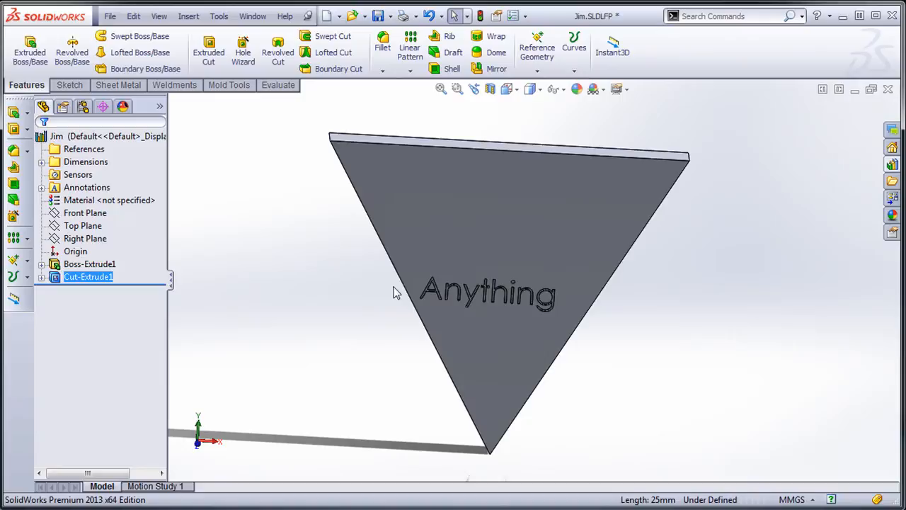
{"action": "left_click", "coordinate": [627, 238]}
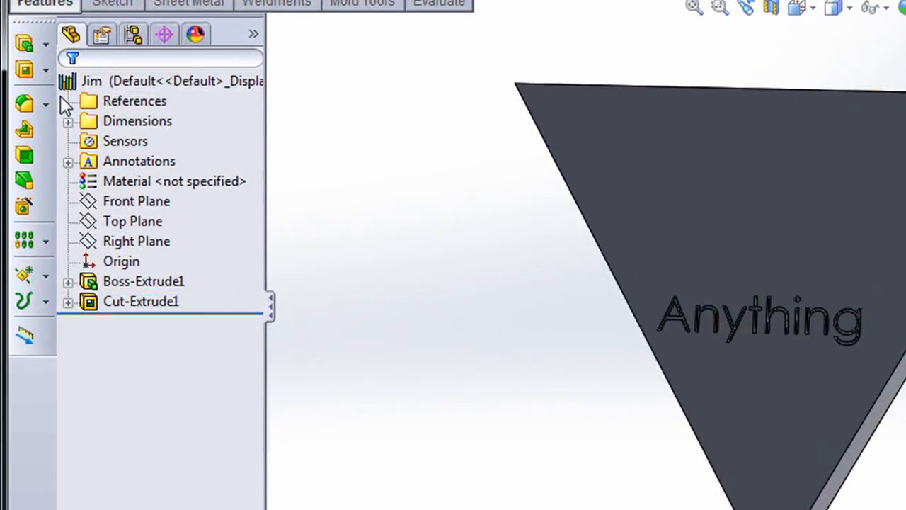
{"action": "mouse_move", "coordinate": [74, 100]}
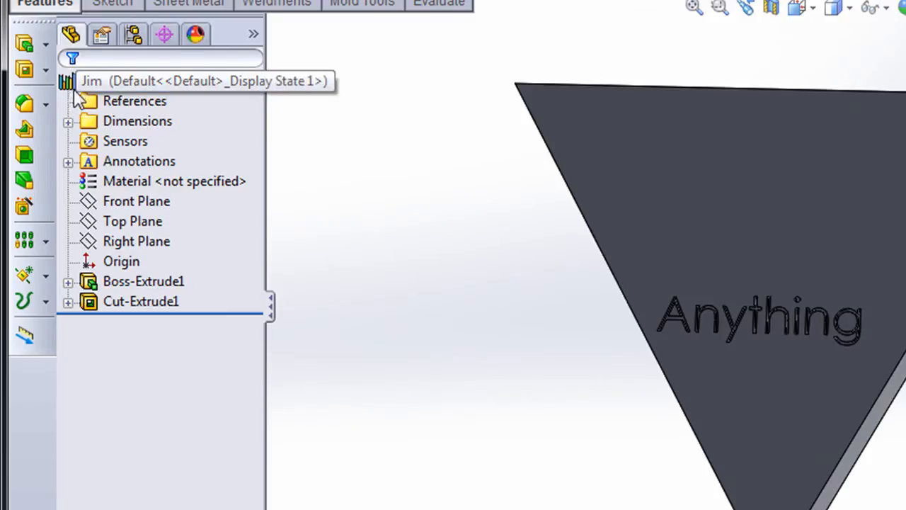
{"action": "mouse_move", "coordinate": [67, 99]}
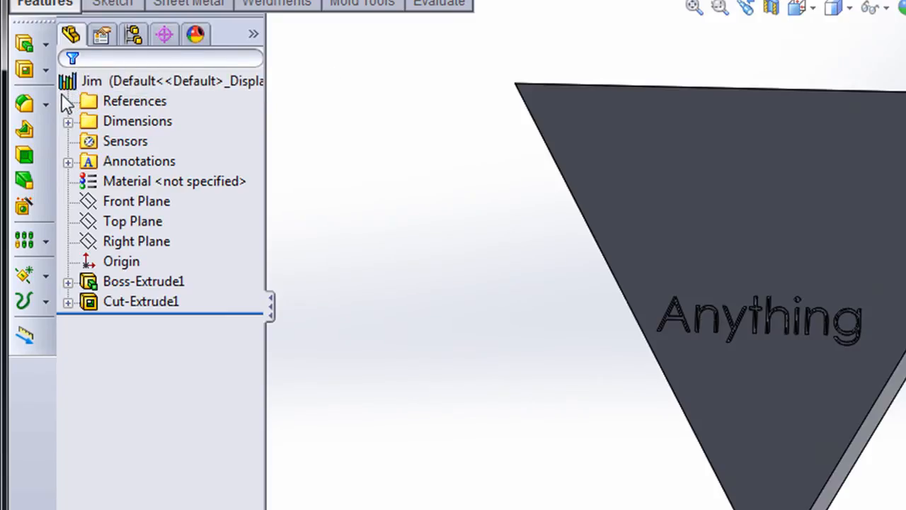
{"action": "left_click", "coordinate": [141, 301]}
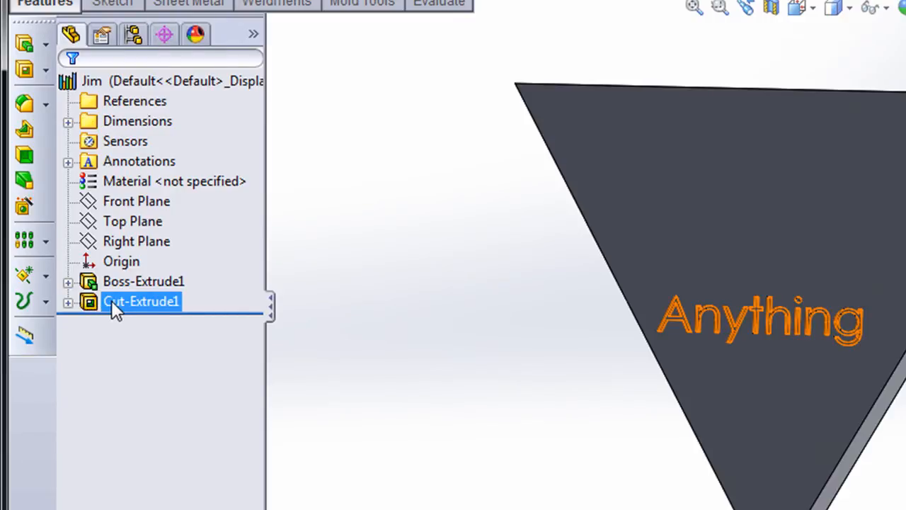
{"action": "right_click", "coordinate": [141, 301]}
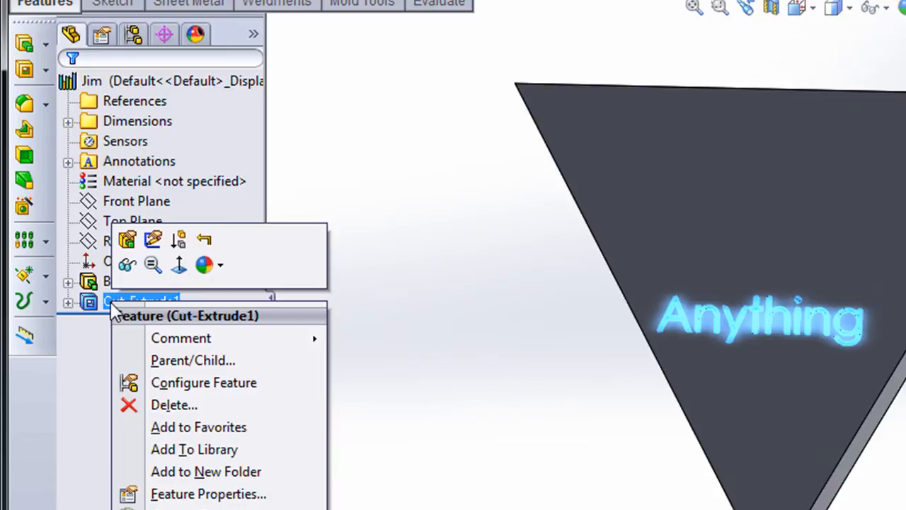
{"action": "mouse_move", "coordinate": [174, 432]}
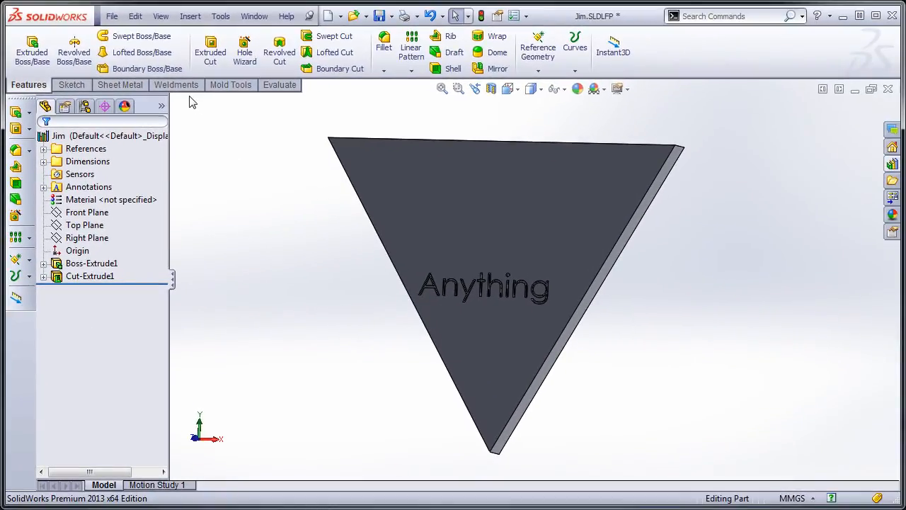
{"action": "left_click", "coordinate": [89, 276]}
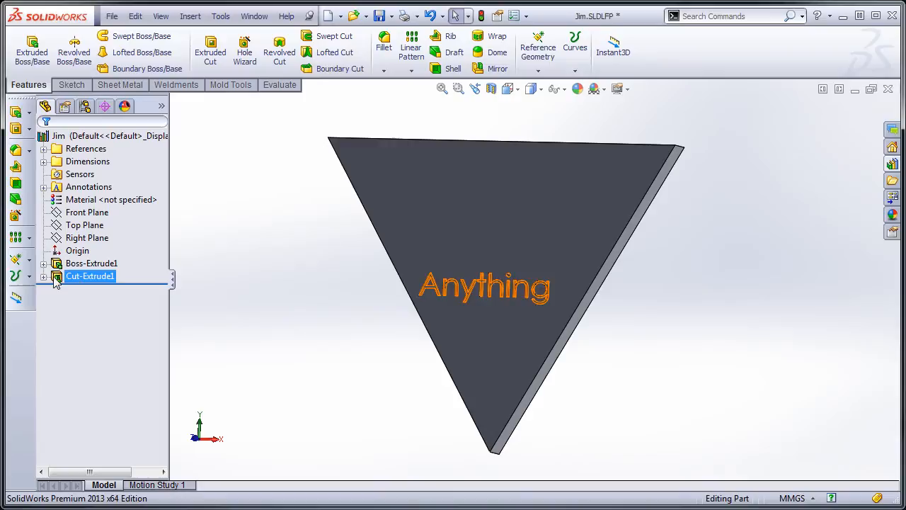
{"action": "left_click", "coordinate": [785, 129]}
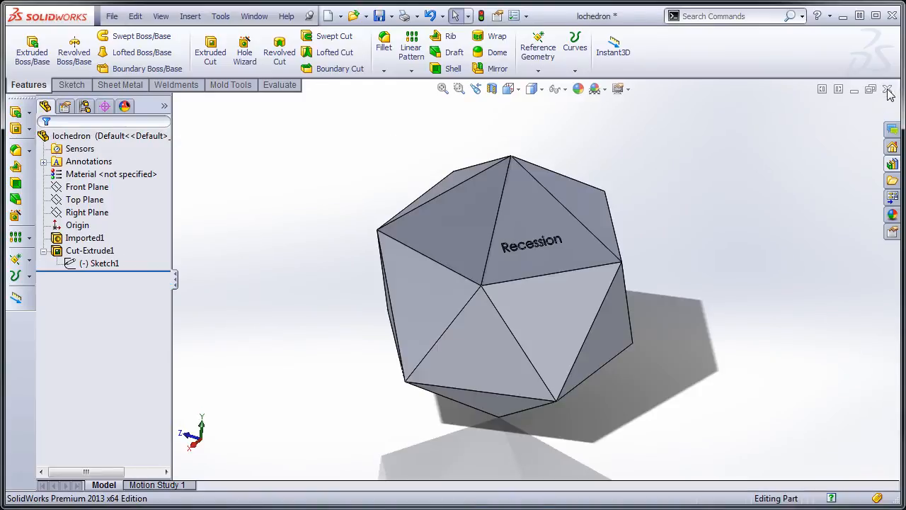
{"action": "mouse_move", "coordinate": [816, 160]}
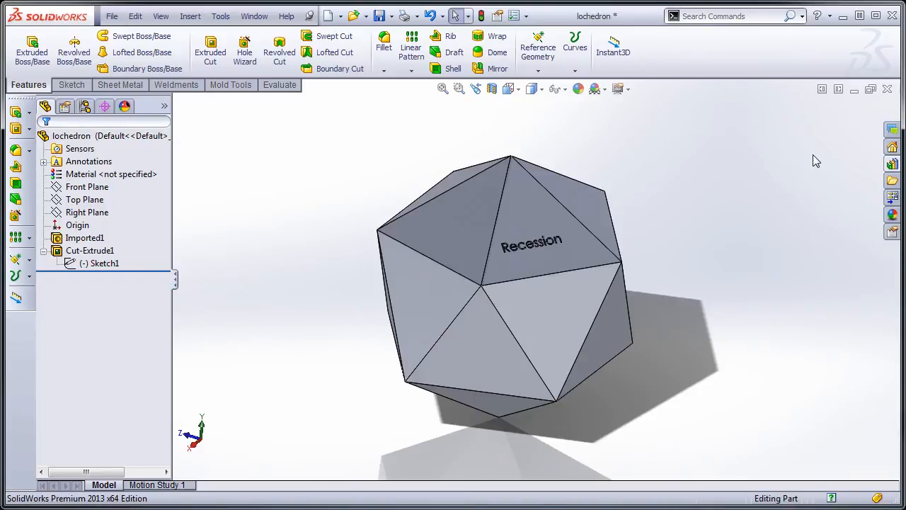
{"action": "mouse_move", "coordinate": [893, 164]}
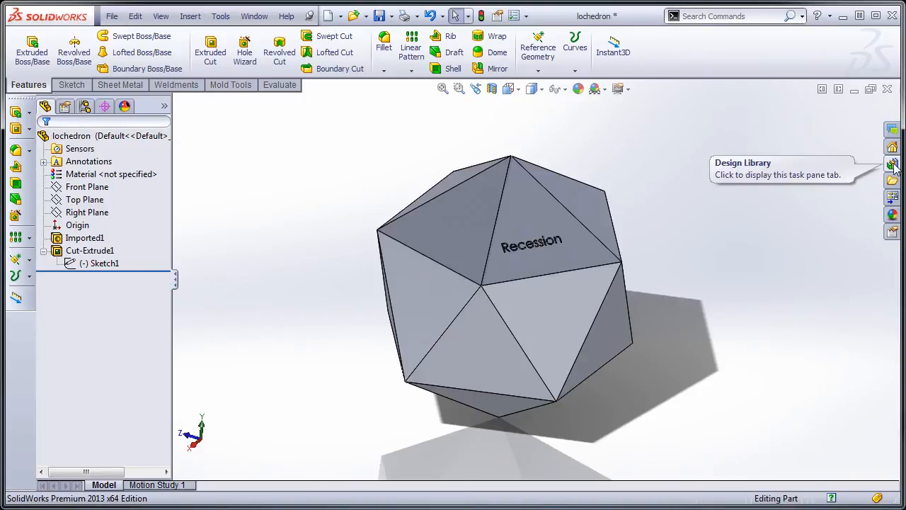
Show the Design Library's features folder listing Jim beside the icosahedron part
{"action": "left_click", "coordinate": [891, 165]}
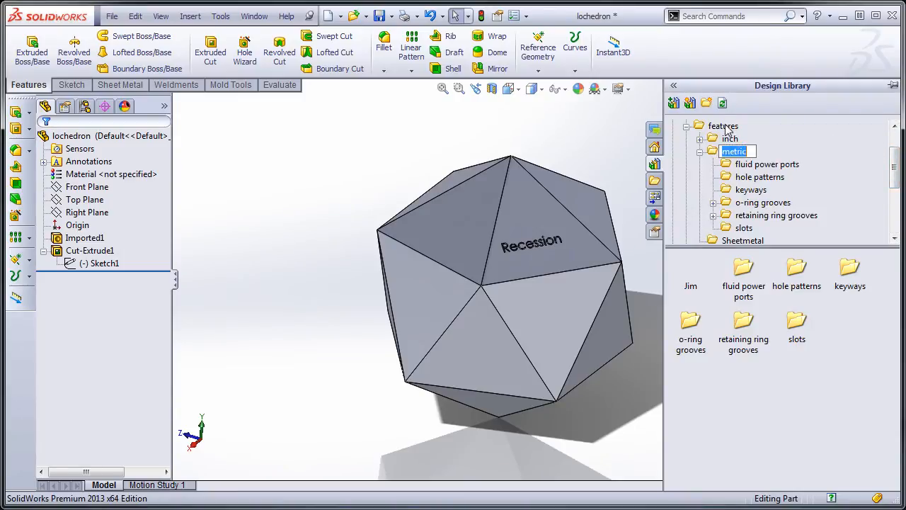
{"action": "left_click", "coordinate": [722, 125]}
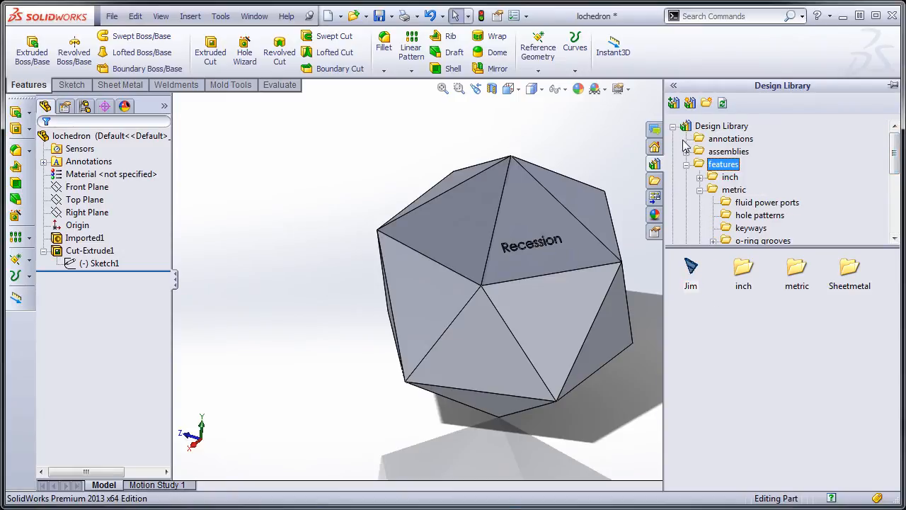
{"action": "mouse_move", "coordinate": [690, 269]}
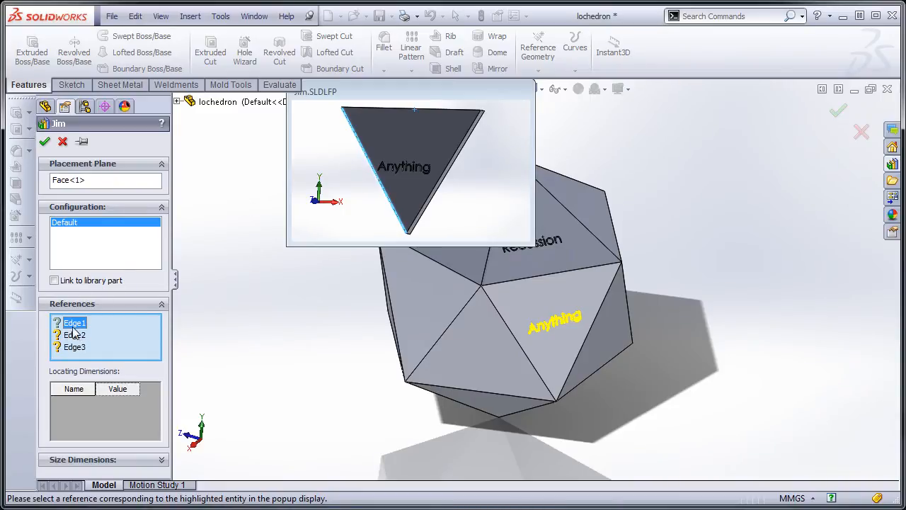
Match Jim's Edge1 and Edge2 references to edges of the face below Recession
{"action": "left_click", "coordinate": [554, 370]}
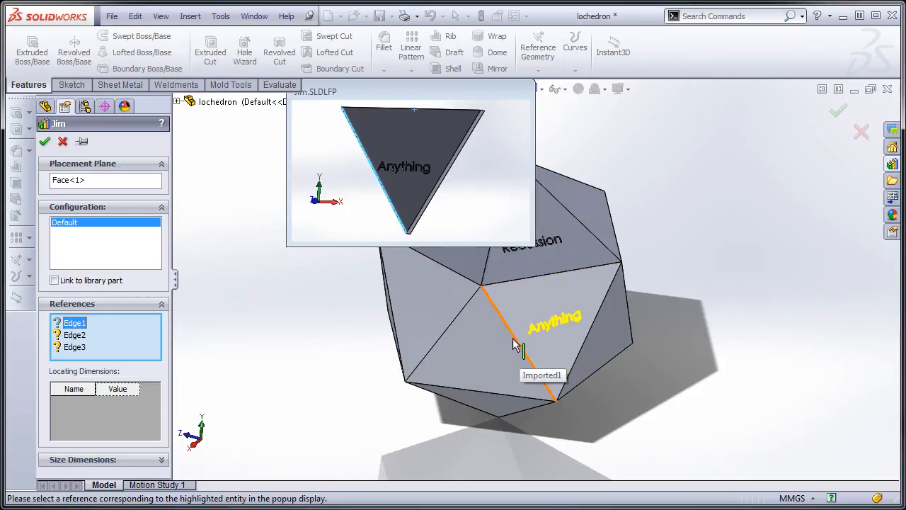
{"action": "left_click", "coordinate": [605, 298]}
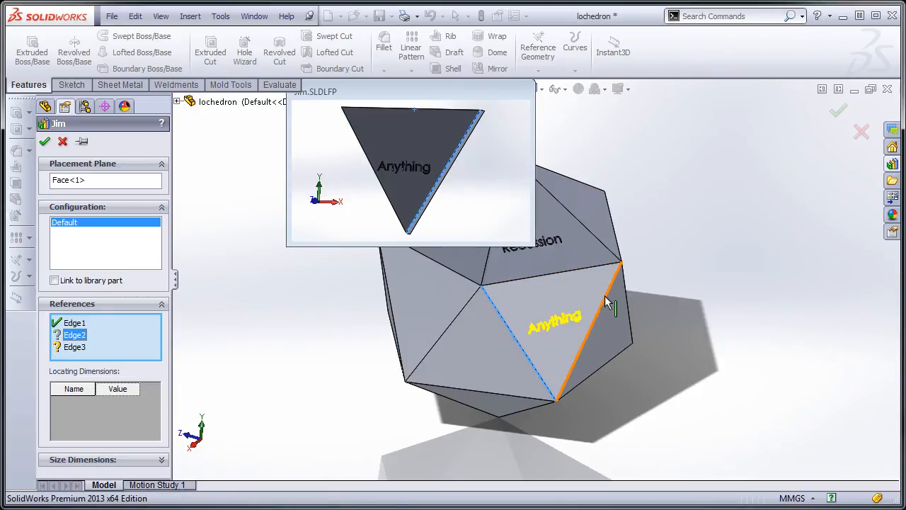
{"action": "left_click", "coordinate": [552, 287]}
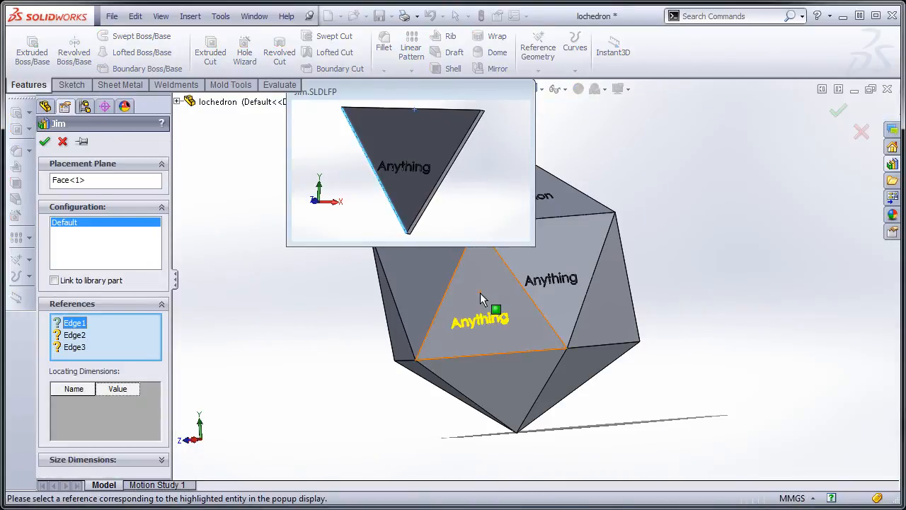
Match Edge1, Edge2 and Edge3 on the left face and accept the second Jim feature
{"action": "left_click", "coordinate": [482, 357]}
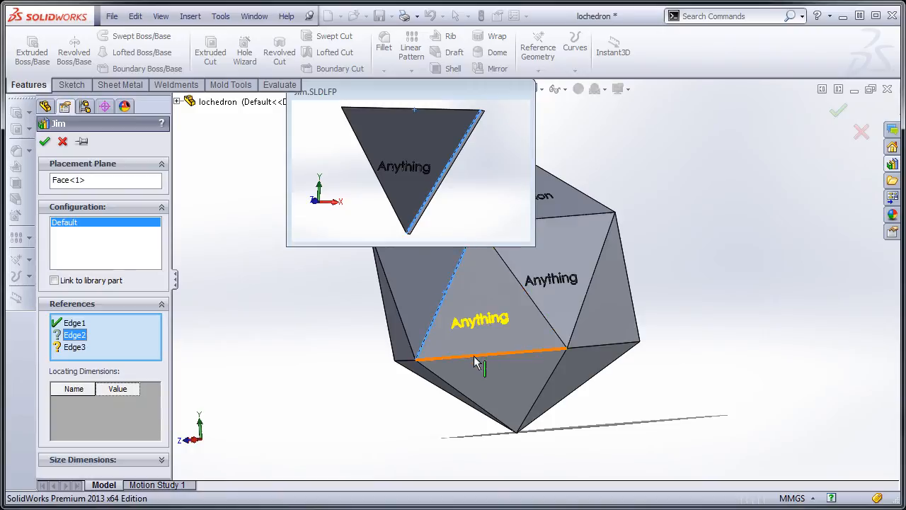
{"action": "left_click", "coordinate": [489, 358]}
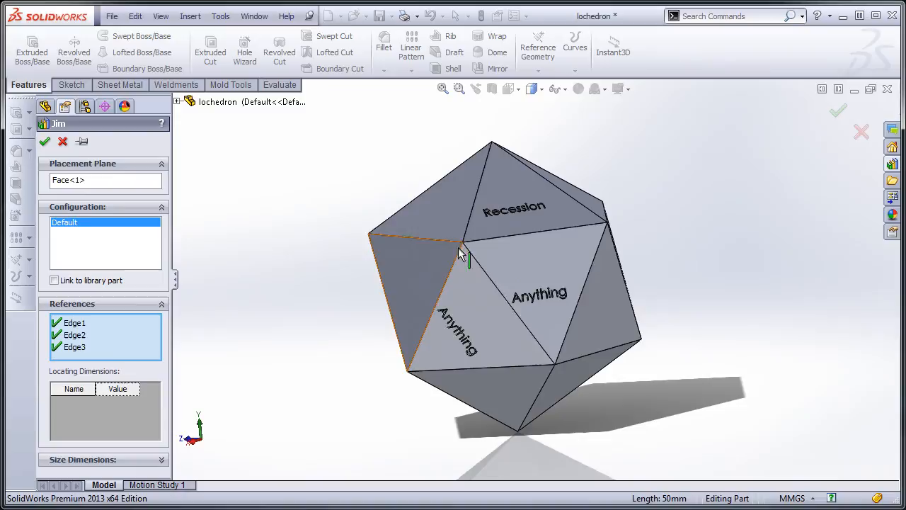
{"action": "left_click", "coordinate": [481, 370]}
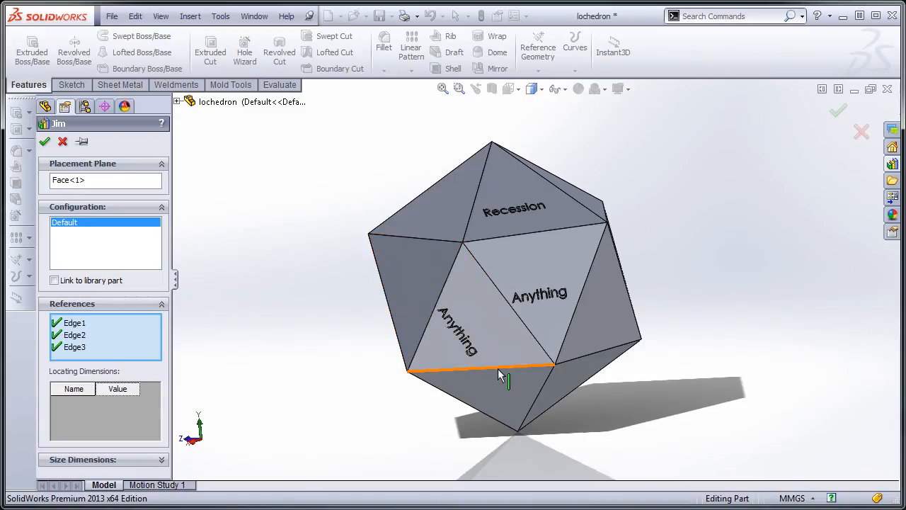
{"action": "scroll", "scroll_direction": "up", "scroll_amount": 3}
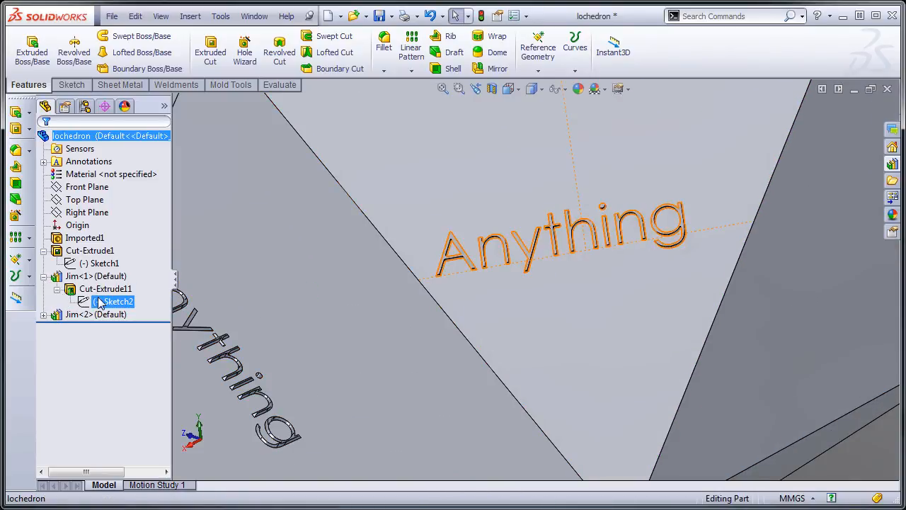
Replace the first Jim feature's sketch text 'Anything' with 'Good' and rebuild the cut
{"action": "double_click", "coordinate": [117, 301]}
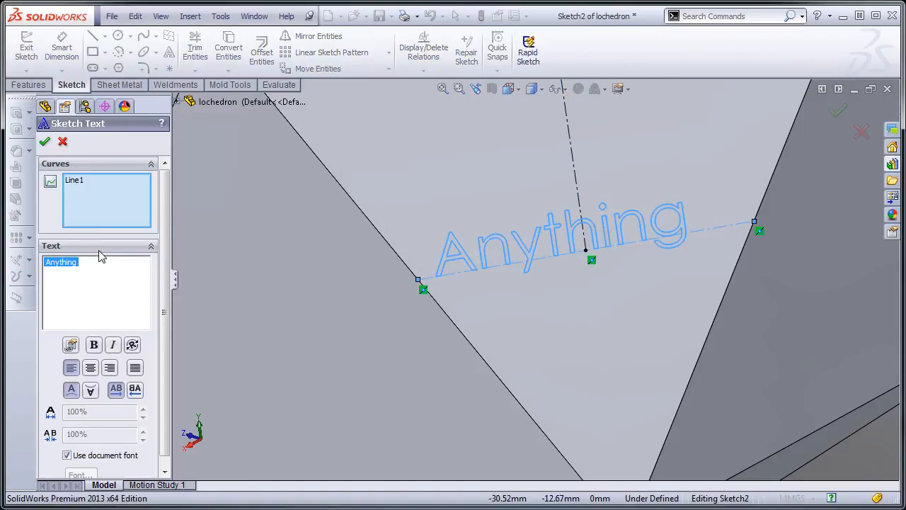
{"action": "mouse_move", "coordinate": [90, 263]}
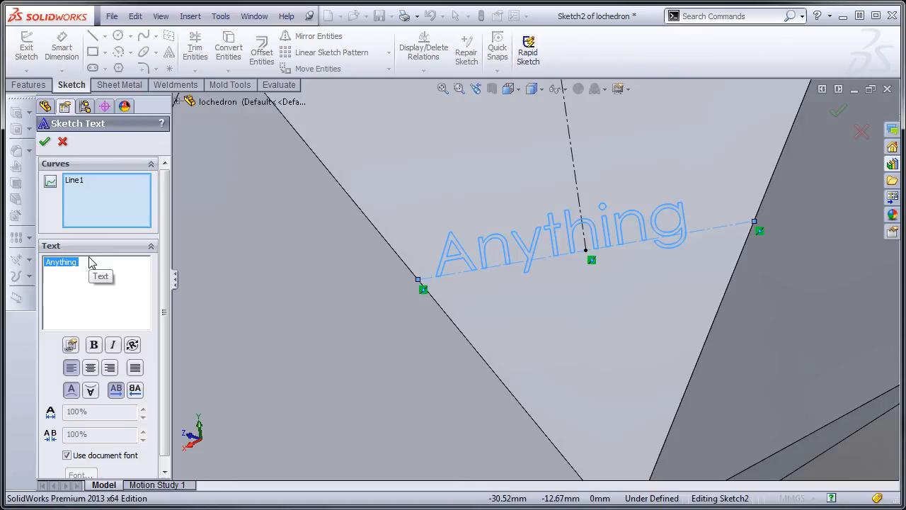
{"action": "type", "text": "Good"}
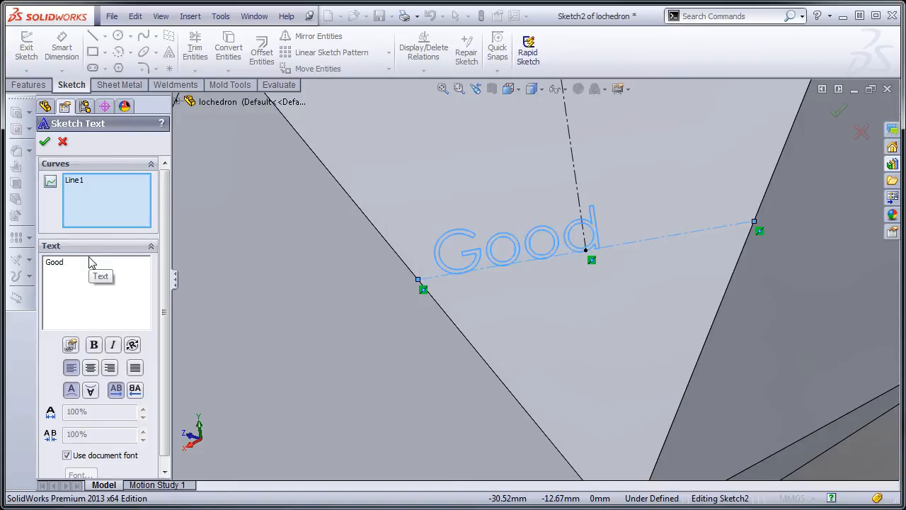
{"action": "left_click", "coordinate": [45, 142]}
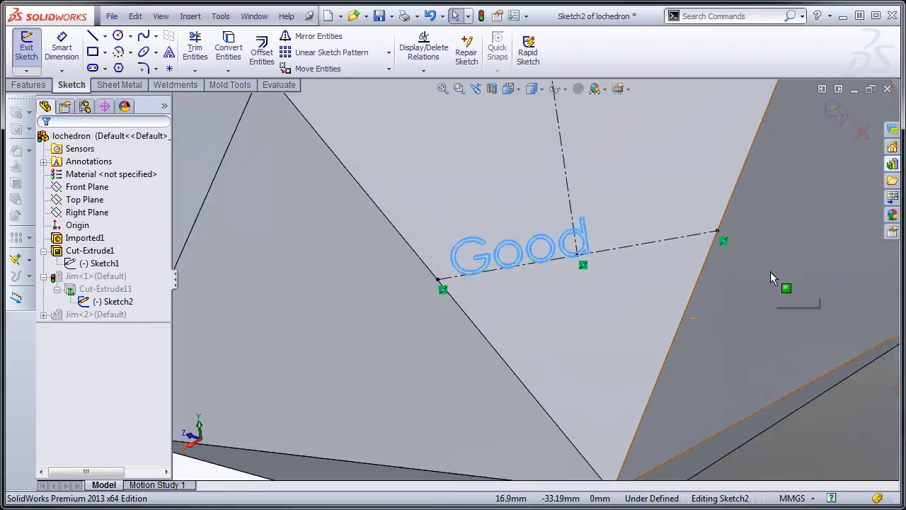
{"action": "left_click", "coordinate": [26, 46]}
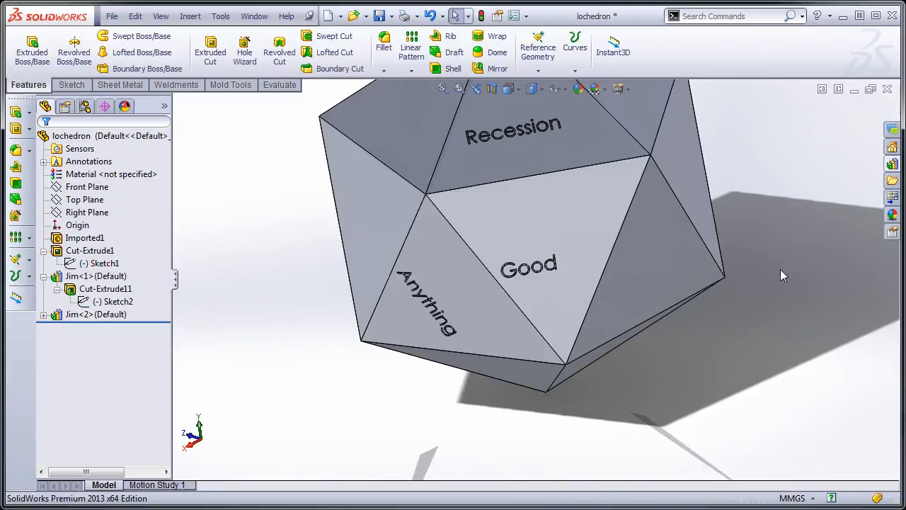
{"action": "mouse_move", "coordinate": [268, 342]}
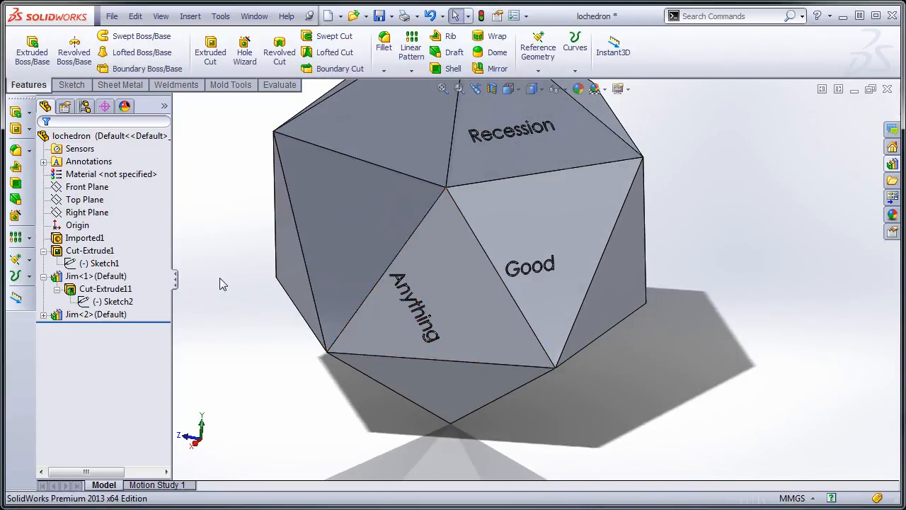
Edit Sketch21 under Jim<2>, replacing 'Anything' with 'BETTER', and rebuild the cut
{"action": "left_click", "coordinate": [106, 327]}
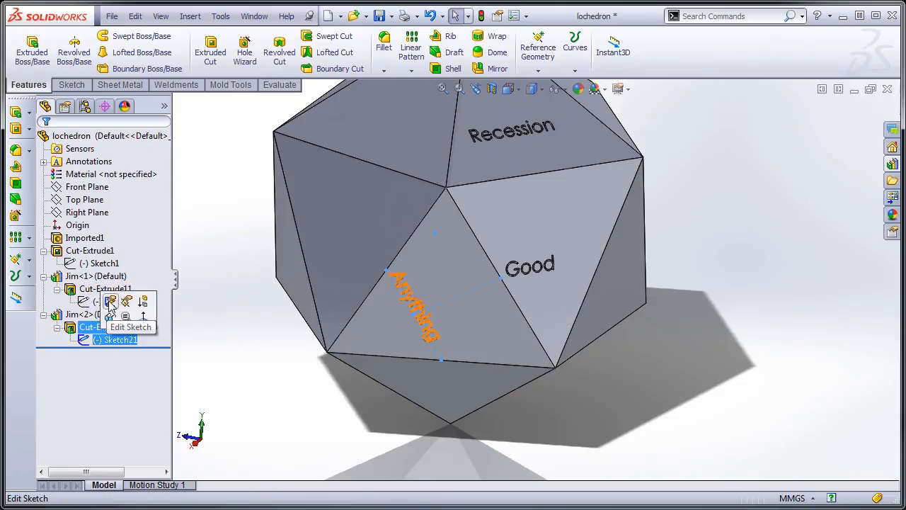
{"action": "left_click", "coordinate": [130, 326]}
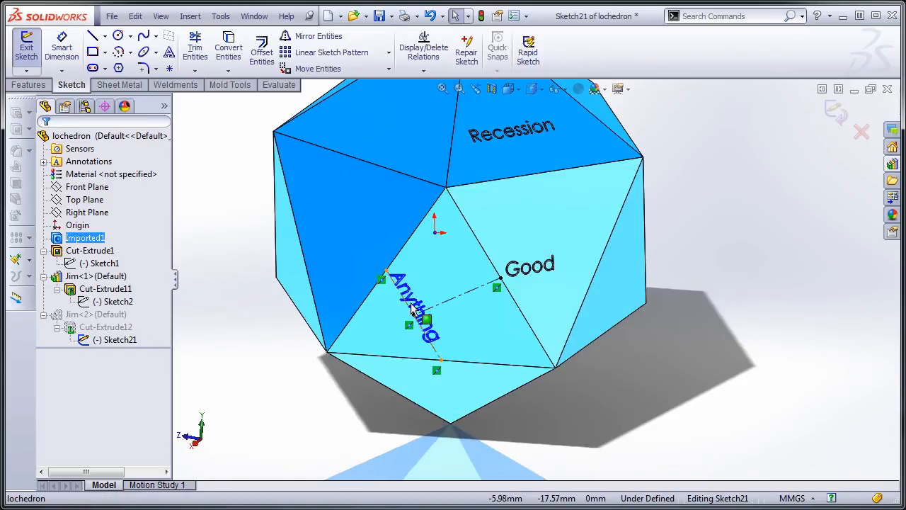
{"action": "left_click", "coordinate": [409, 325]}
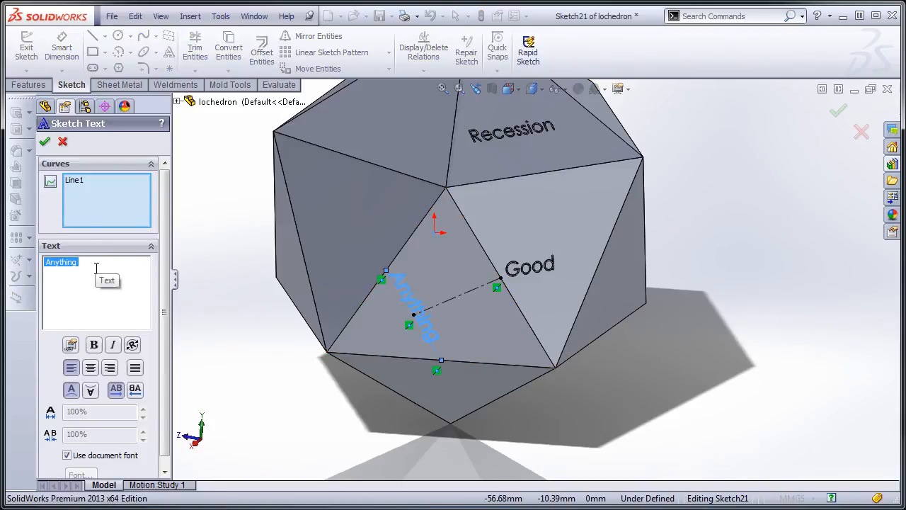
{"action": "type", "text": "BETTE"}
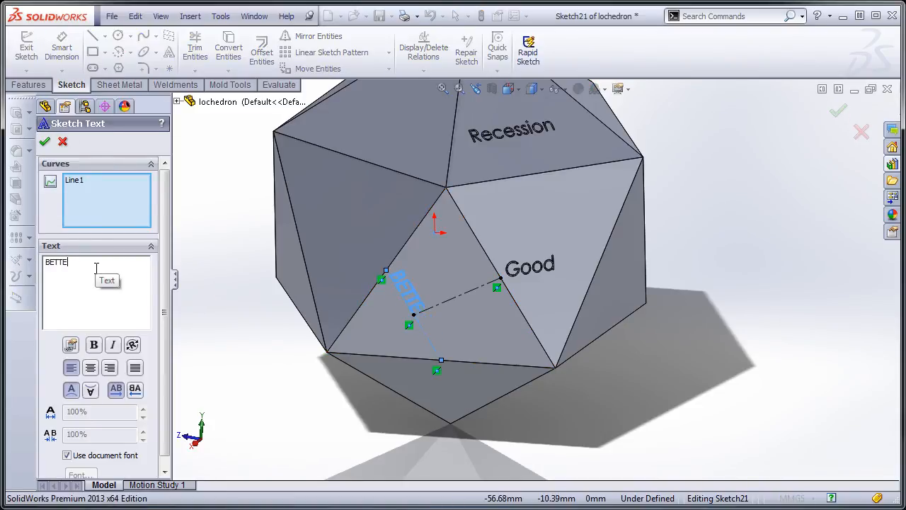
{"action": "left_click", "coordinate": [44, 141]}
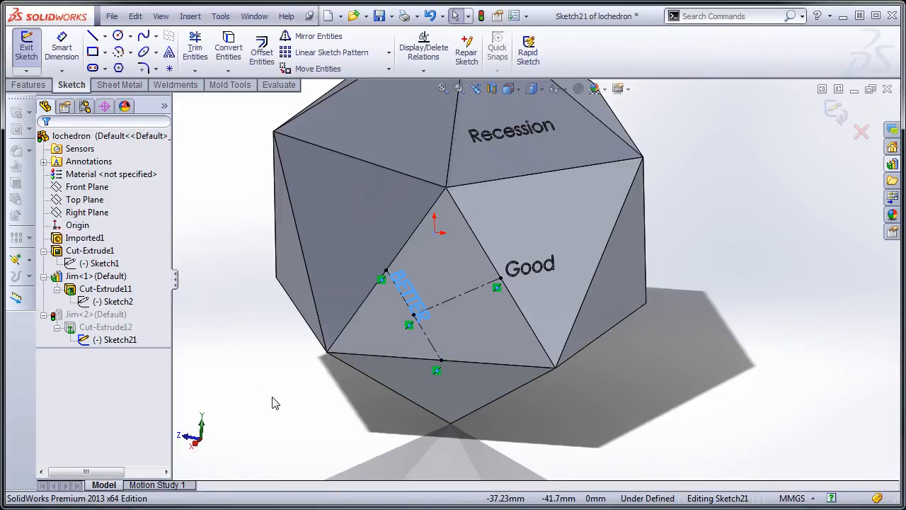
{"action": "left_click", "coordinate": [26, 49]}
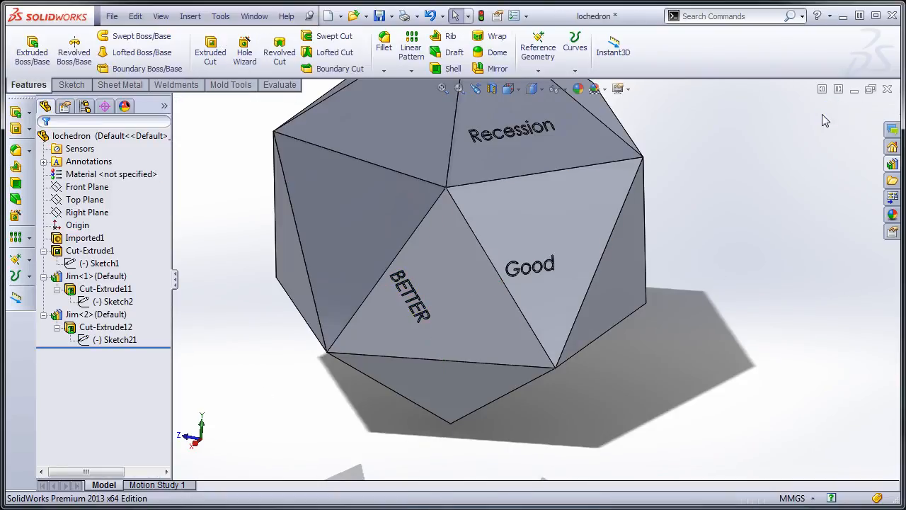
{"action": "mouse_move", "coordinate": [788, 196]}
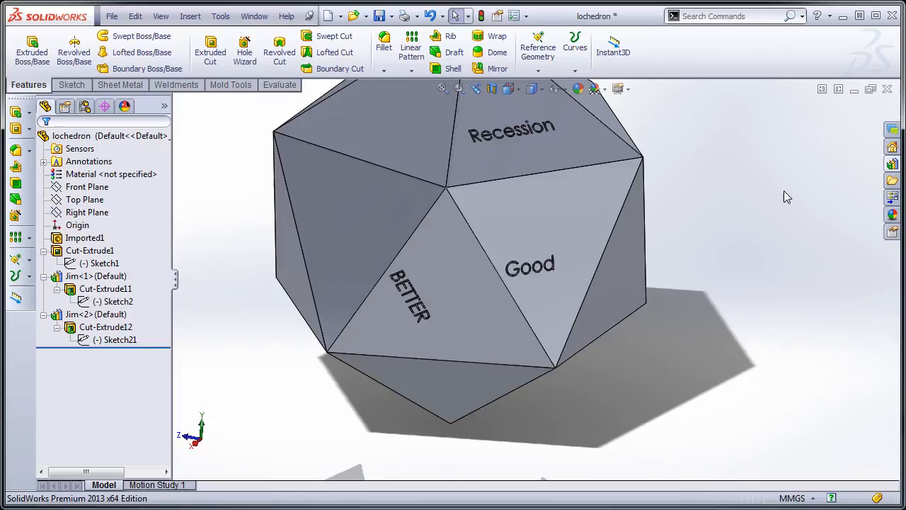